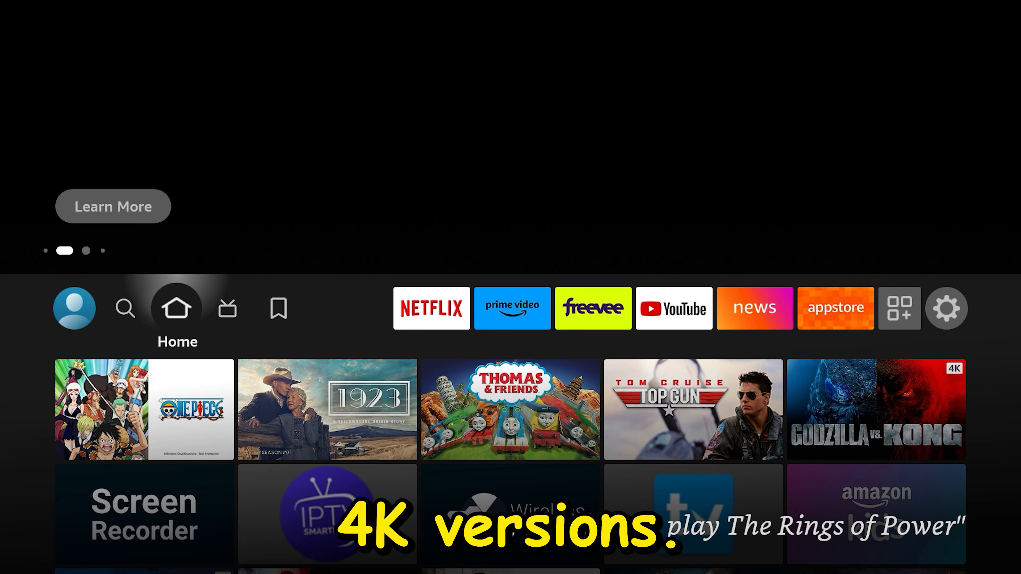
Step: Search for 'Downloader', download the app from its store page and return home
left_click(126, 307)
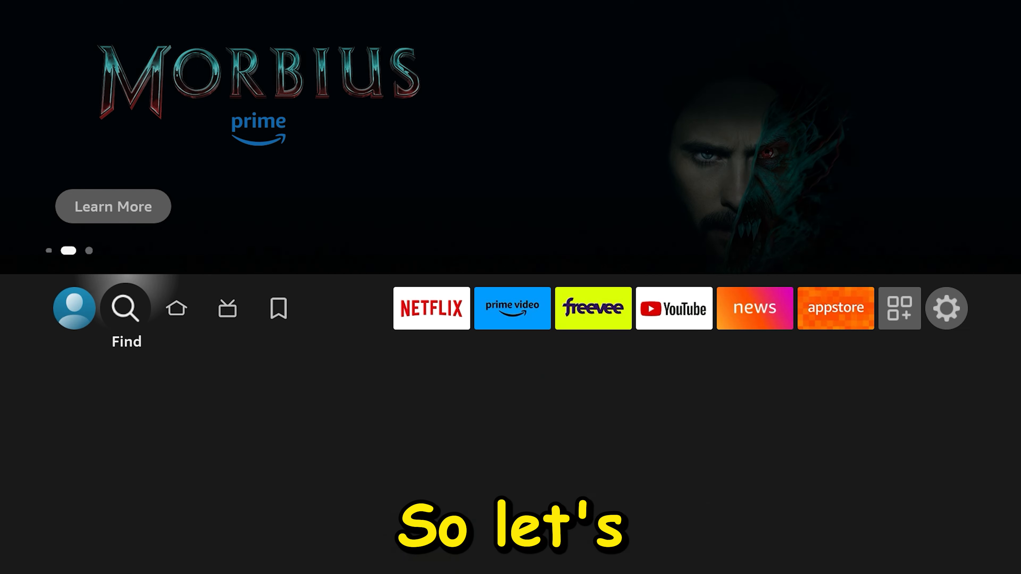
left_click(126, 308)
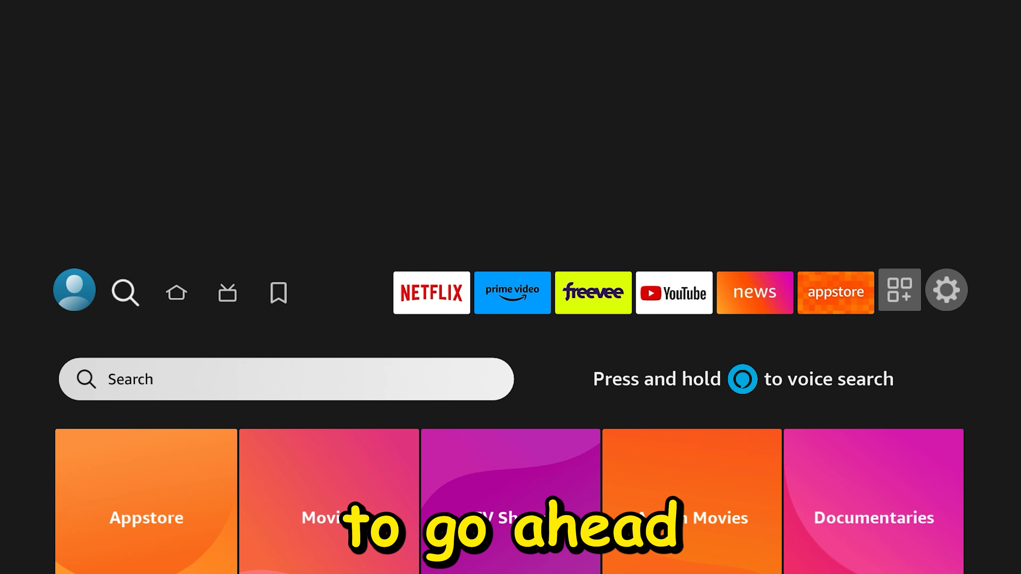
left_click(285, 379)
type("Do")
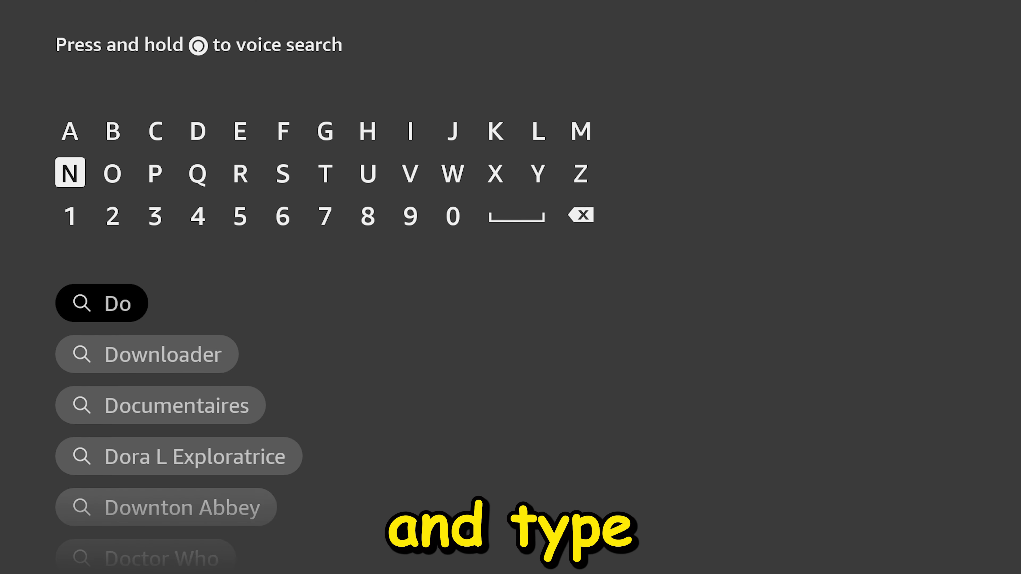
left_click(147, 354)
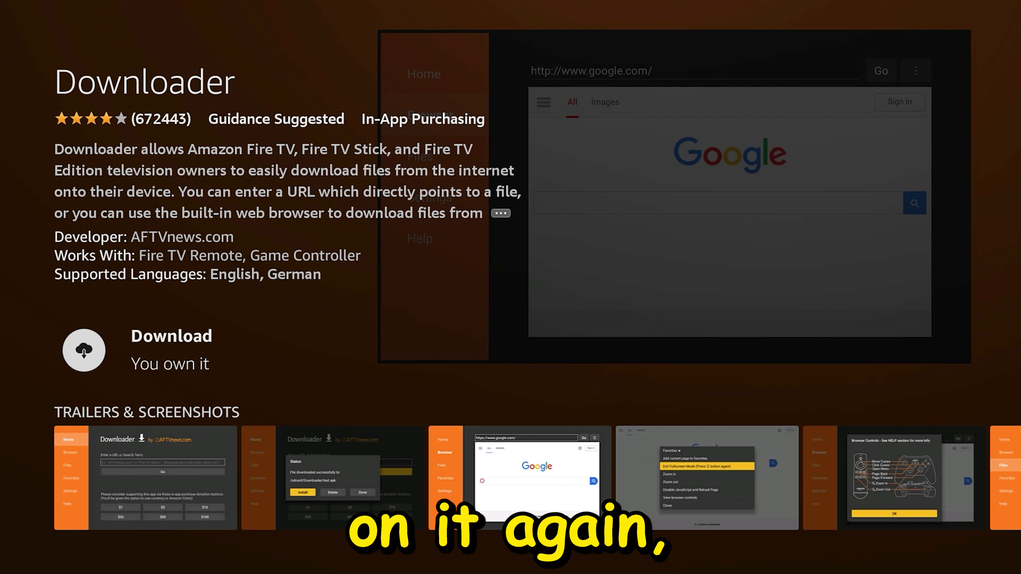
left_click(83, 350)
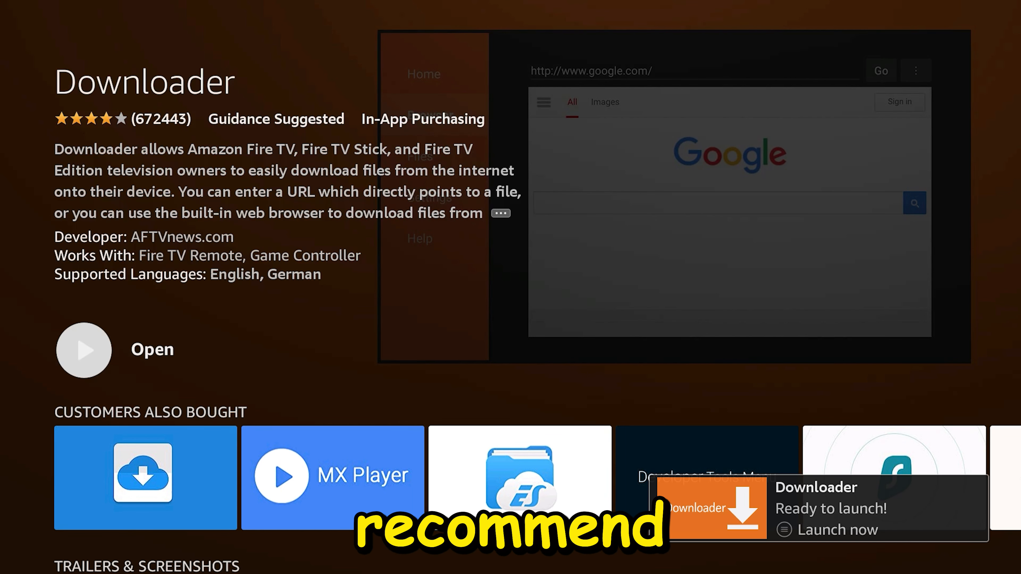
left_click(83, 350)
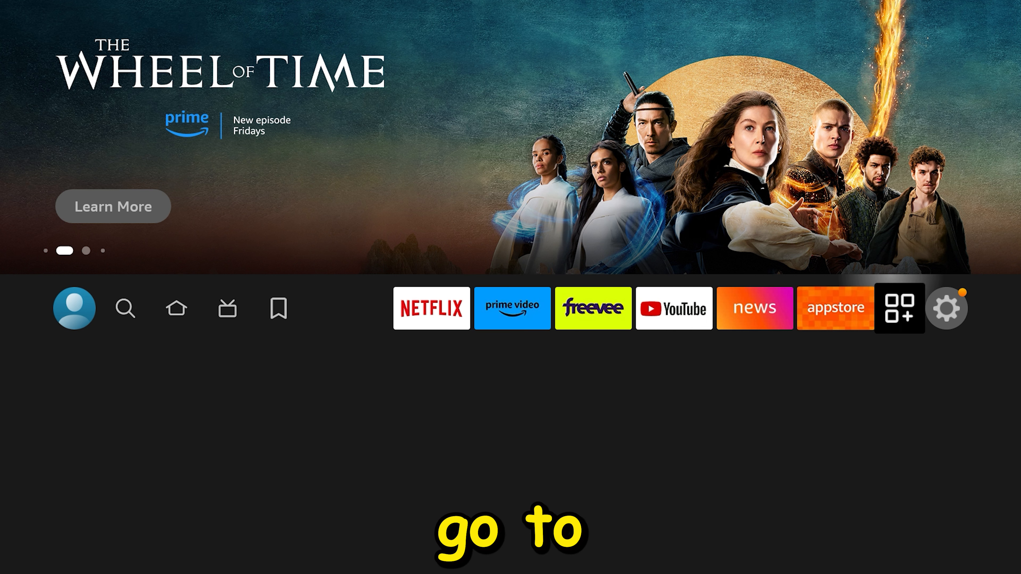
Step: Reach My Fire TV's Developer options and the Install unknown apps setting
left_click(946, 308)
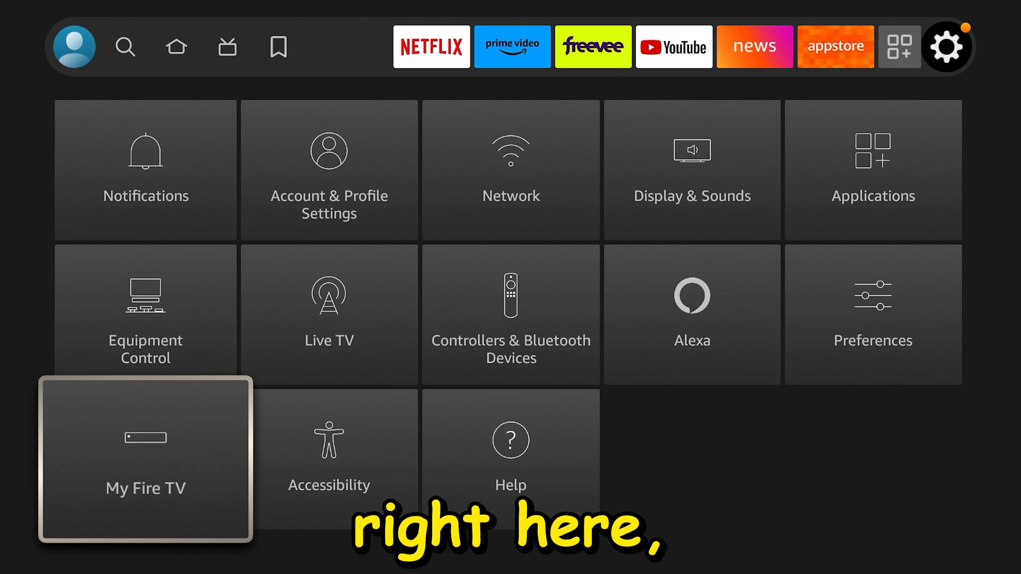
left_click(145, 460)
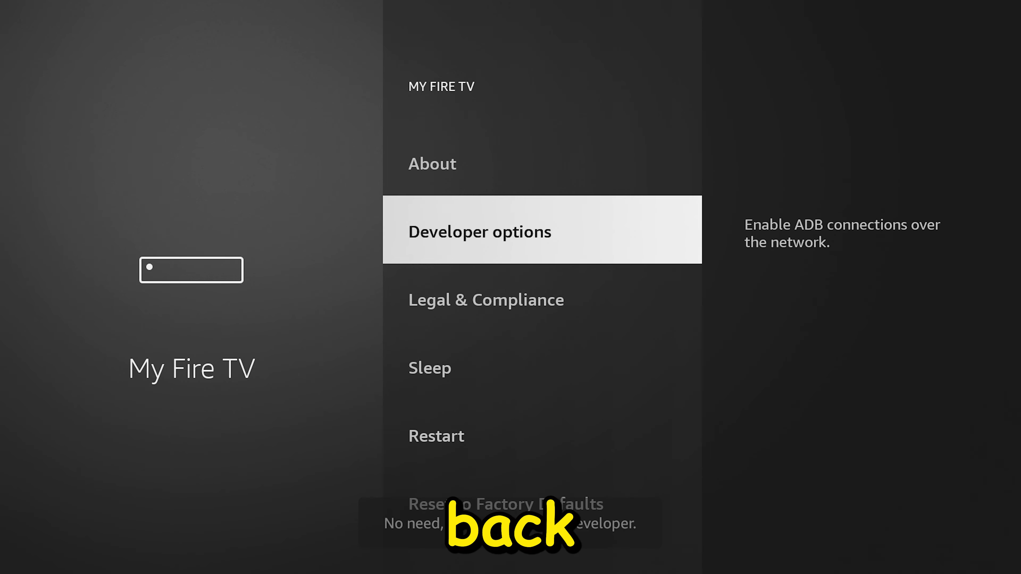
left_click(479, 229)
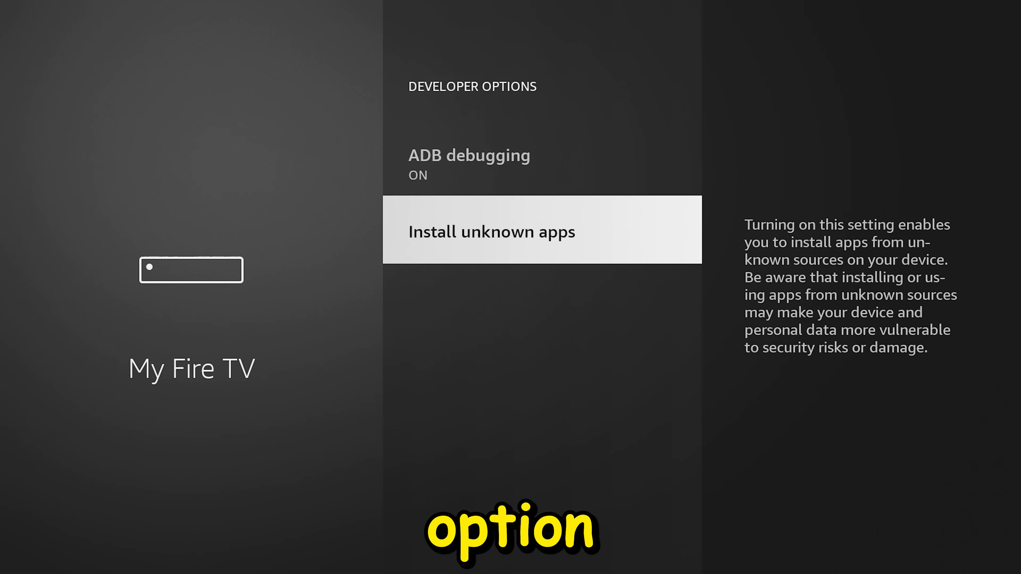
left_click(491, 231)
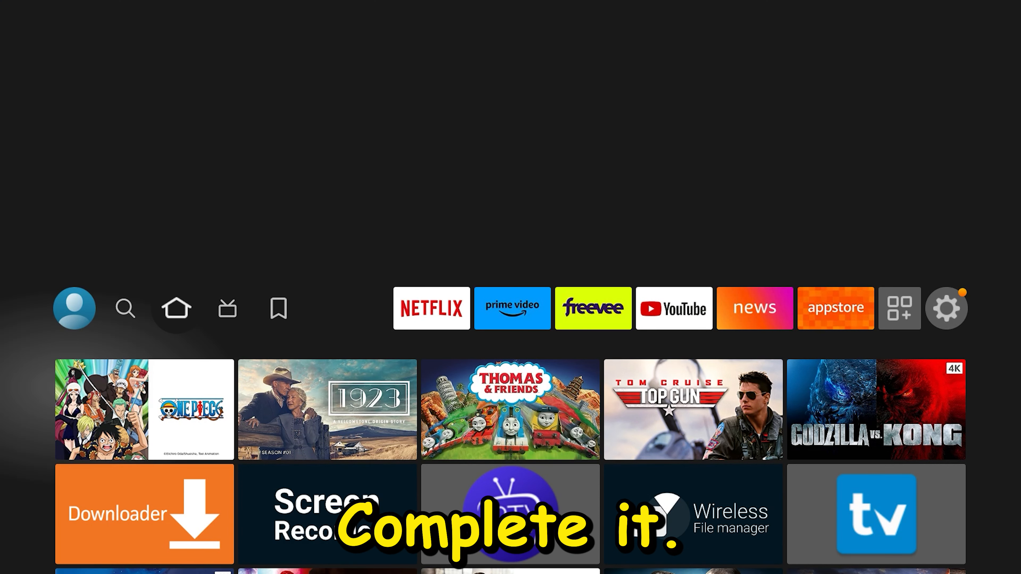
Step: Launch Downloader from its home tile and dismiss the Quick Start Guide
left_click(144, 514)
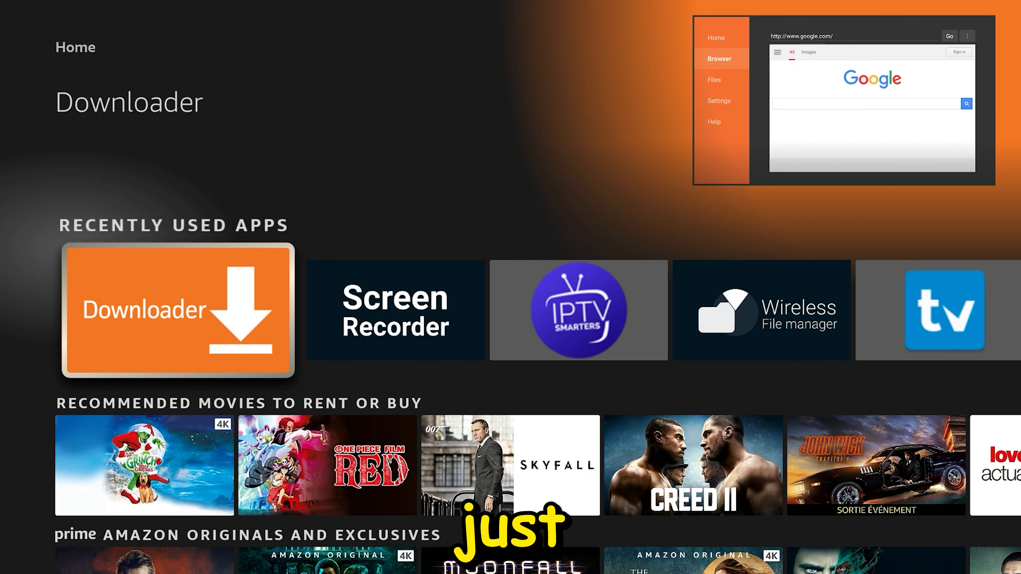
left_click(177, 310)
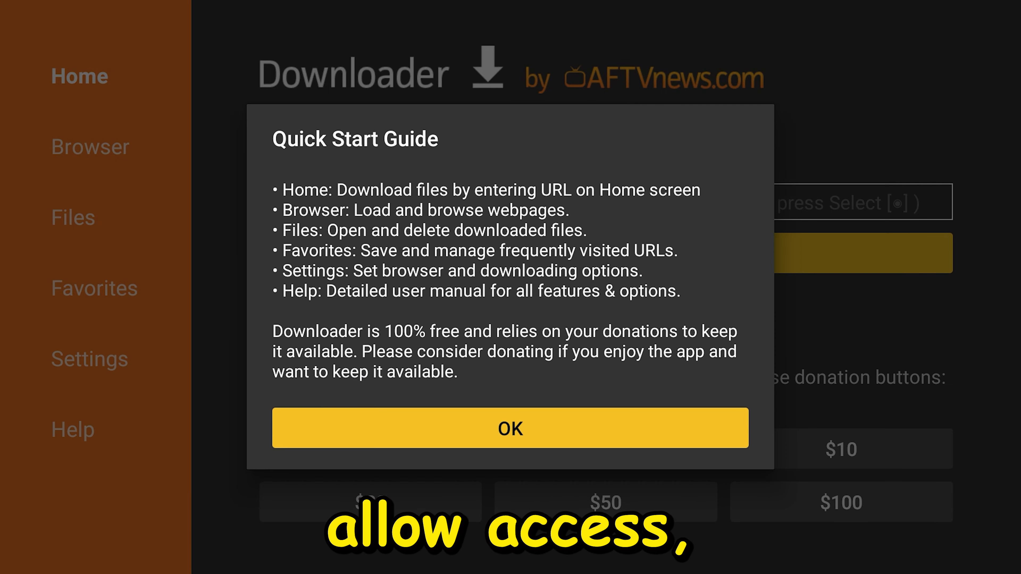
left_click(510, 428)
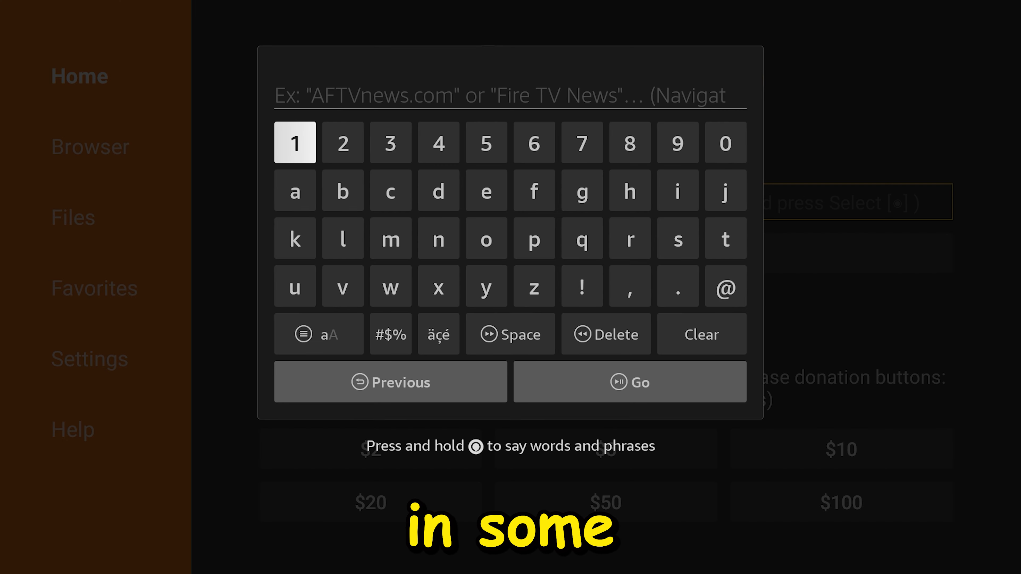
mouse_move(628, 143)
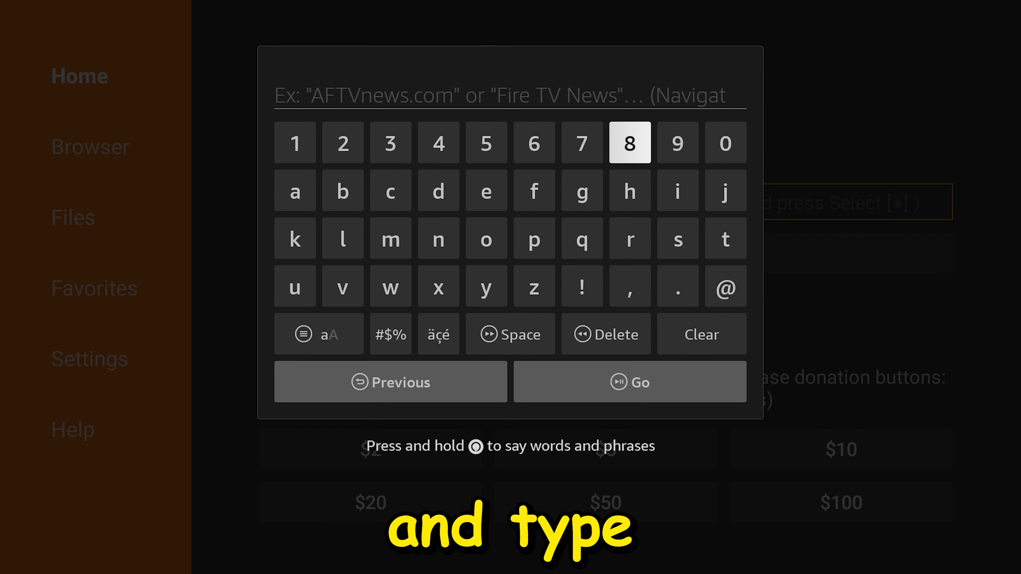
Step: Enter the download code 88306 and submit it with Go
left_click(629, 142)
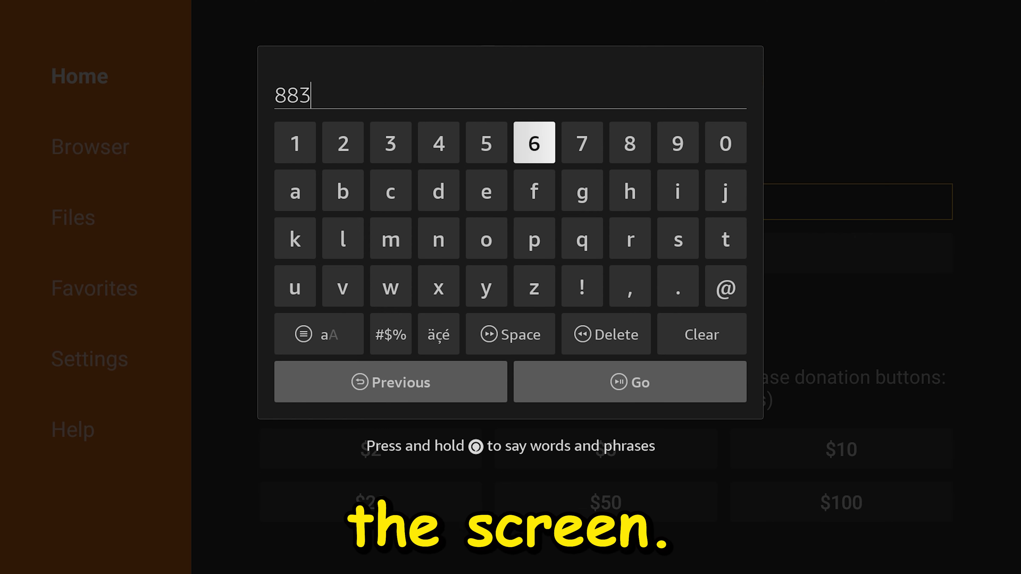
left_click(725, 142)
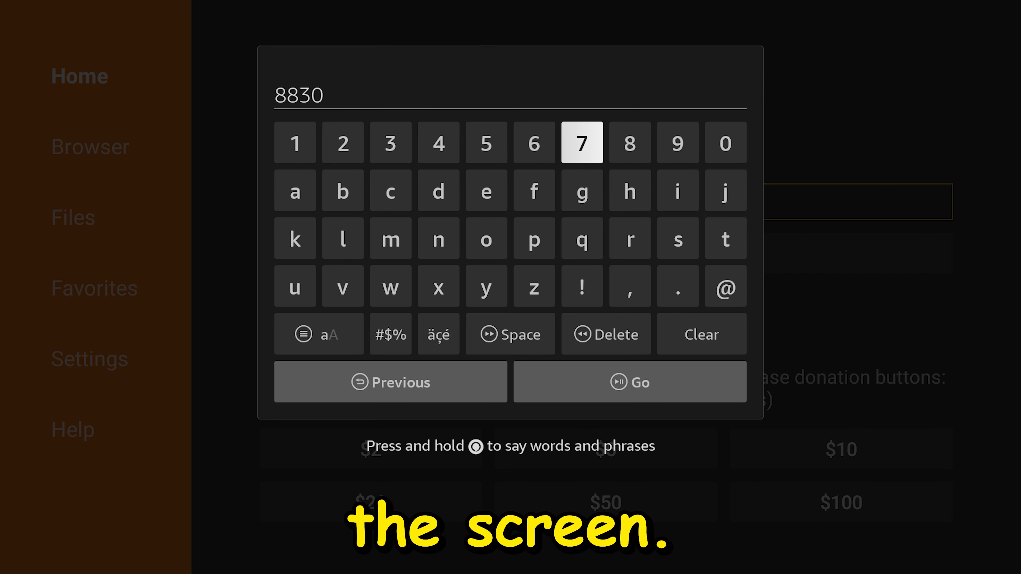
left_click(534, 143)
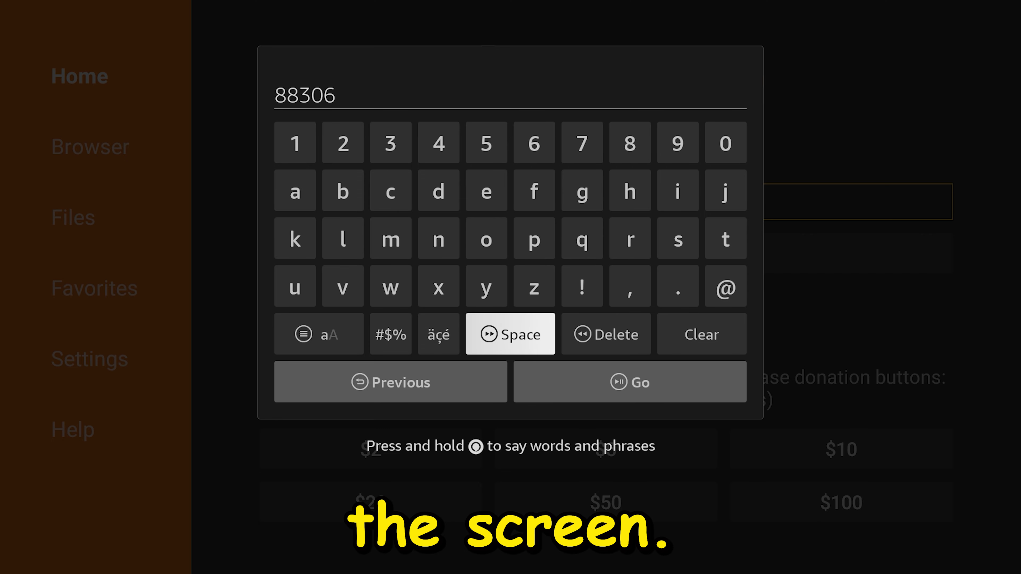
mouse_move(629, 381)
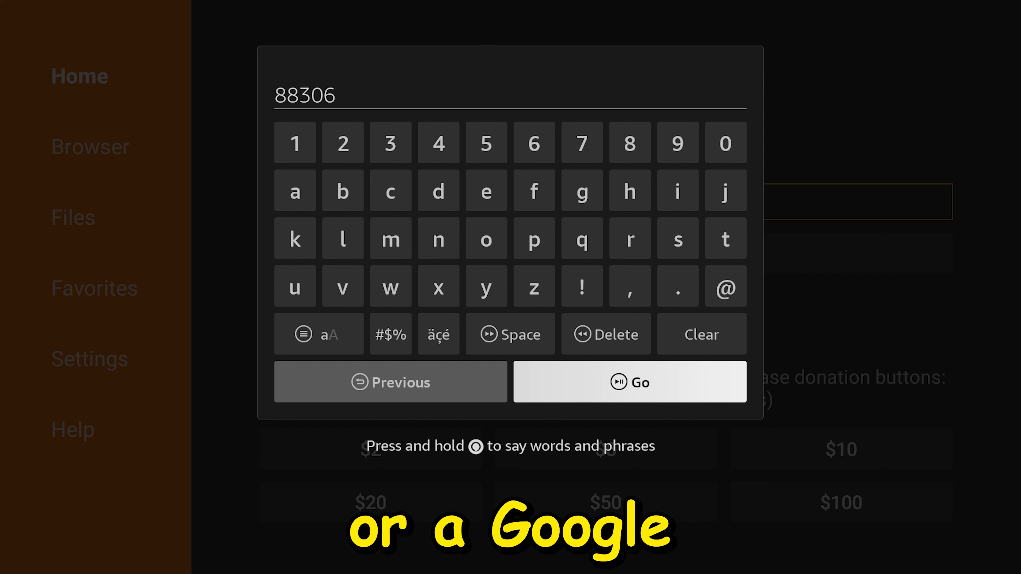
left_click(629, 380)
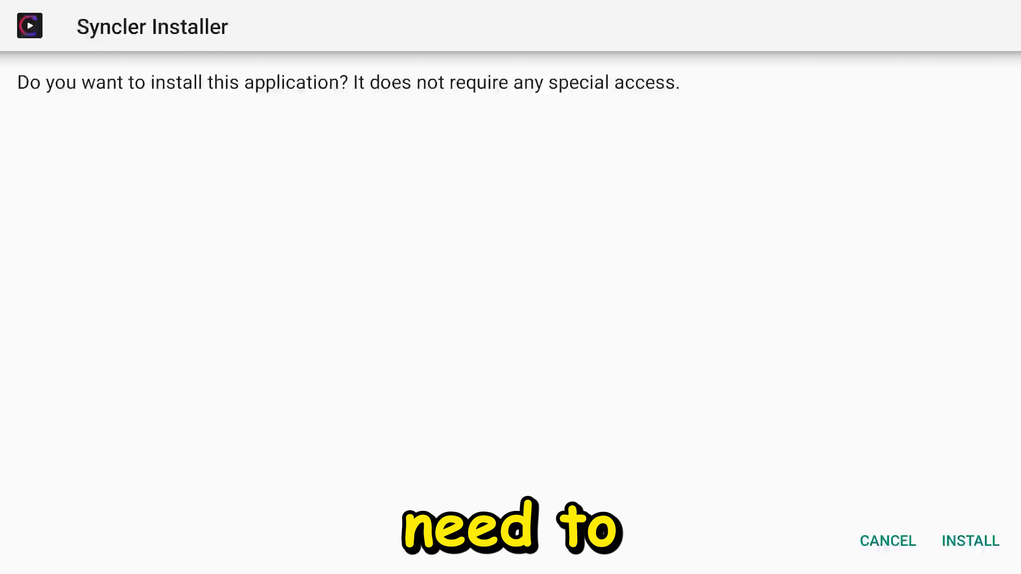
Step: Install Syncler Installer from the prompt and open it
left_click(969, 540)
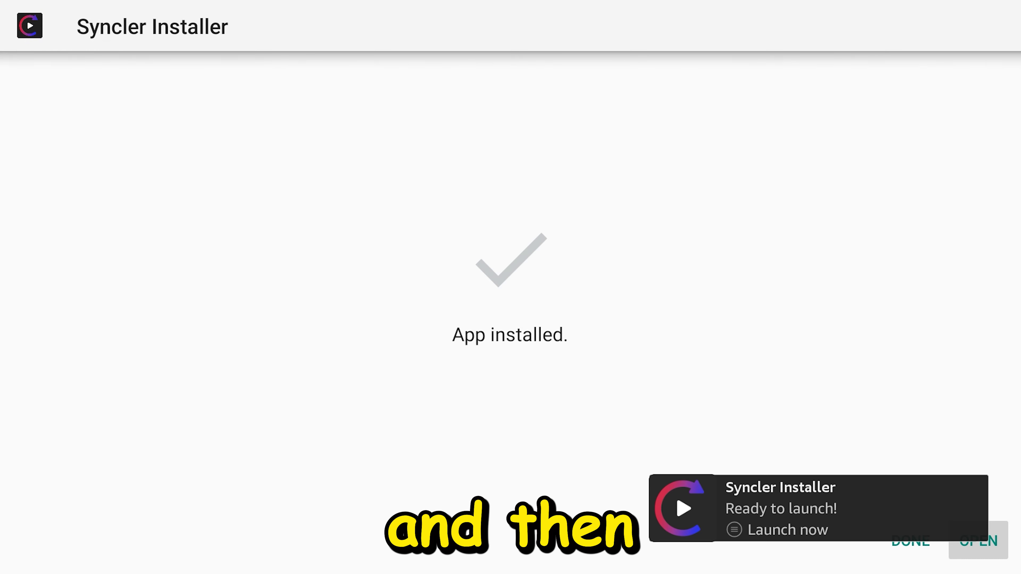
left_click(976, 539)
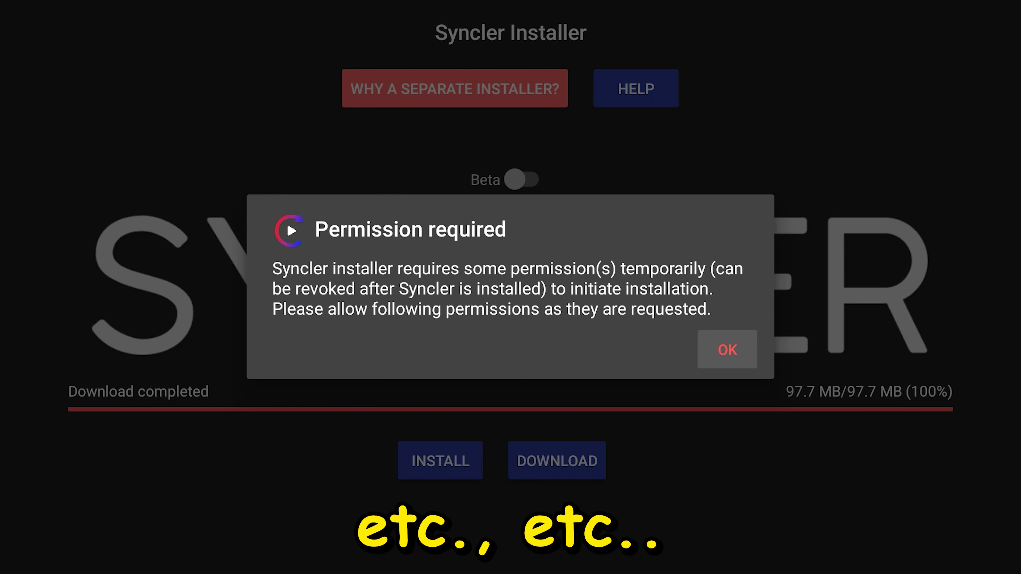
Step: Acknowledge the permission notice and allow Syncler Installer to install unknown apps
left_click(726, 349)
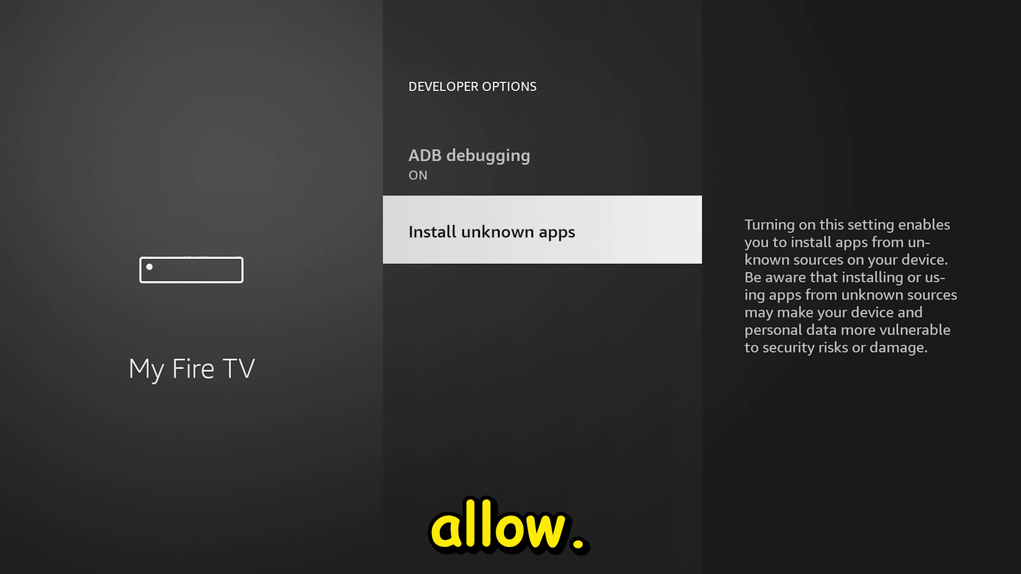
left_click(491, 230)
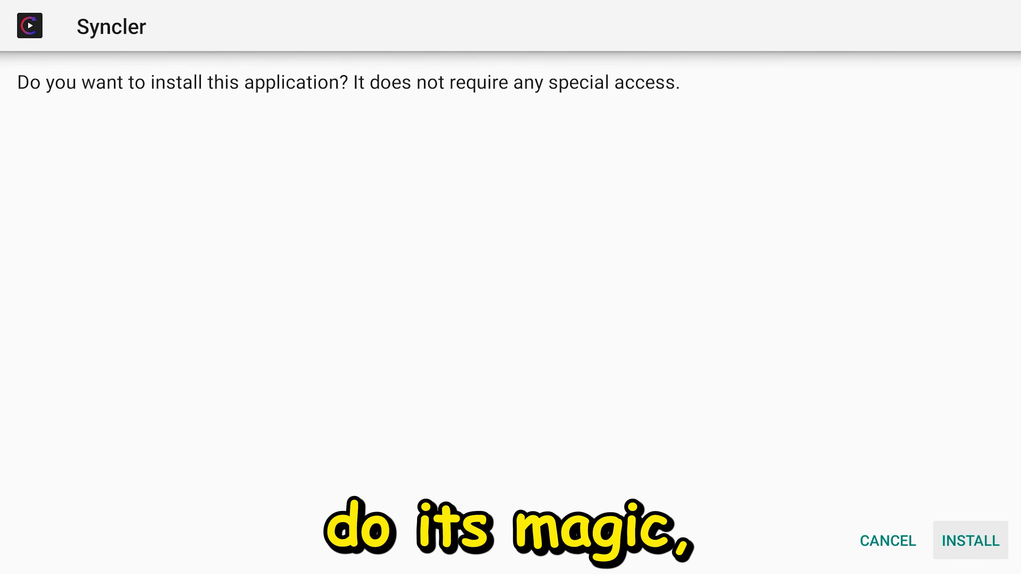
Step: Install Syncler from its prompt and launch it
left_click(969, 540)
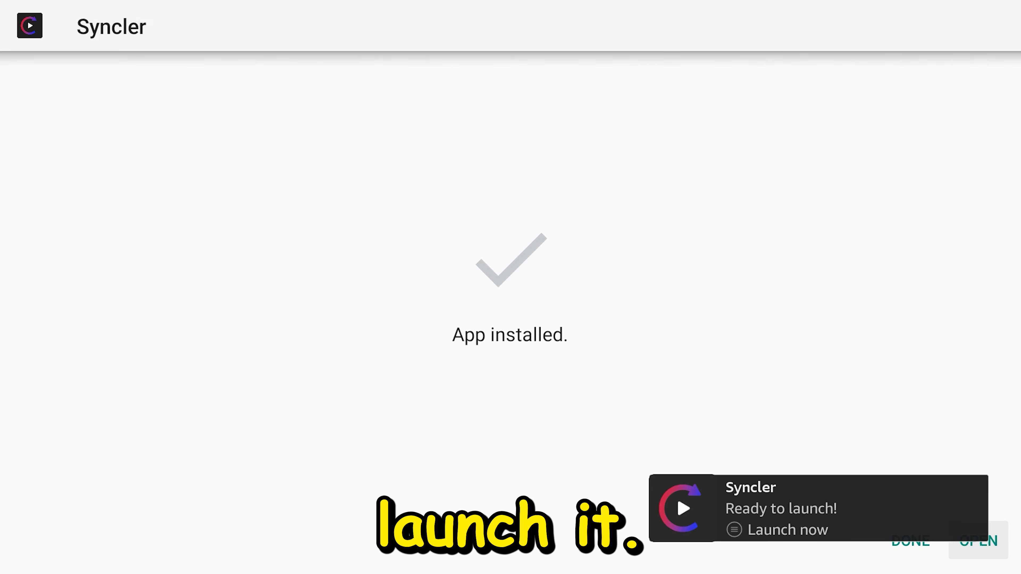
left_click(977, 541)
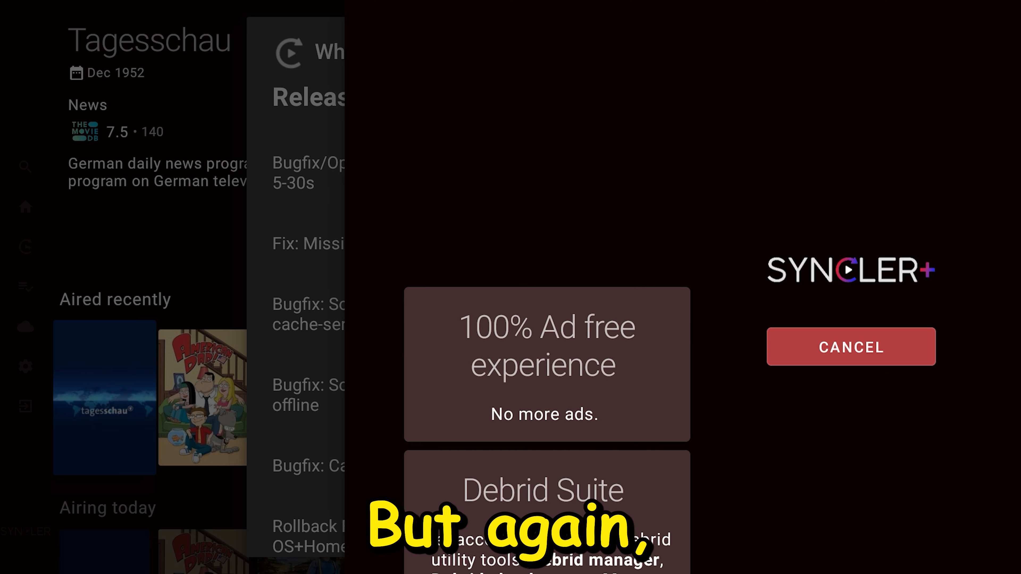
Step: Cancel the Syncler+ offer and browse down the rows of popular titles
left_click(850, 346)
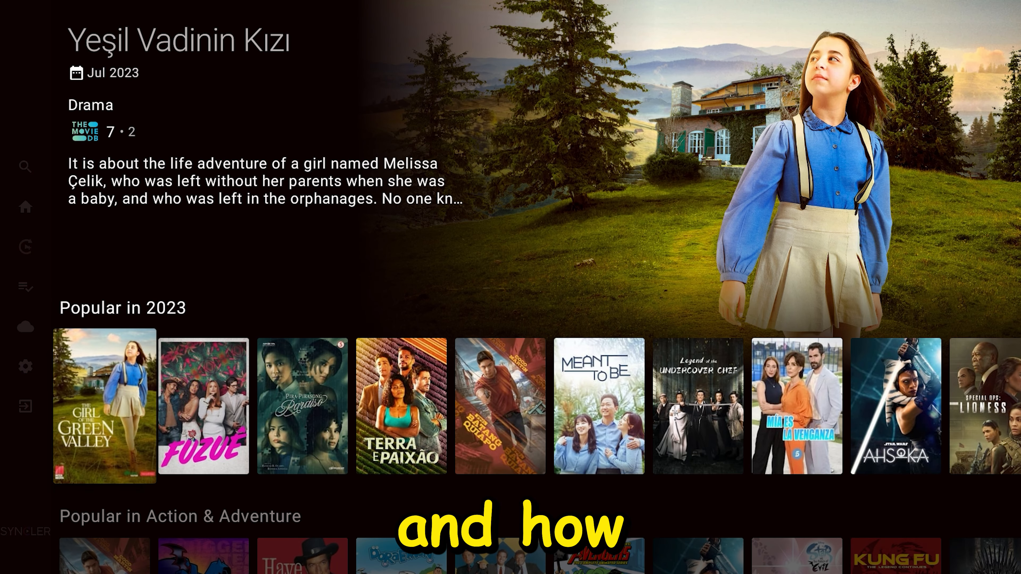
scroll("down", 3)
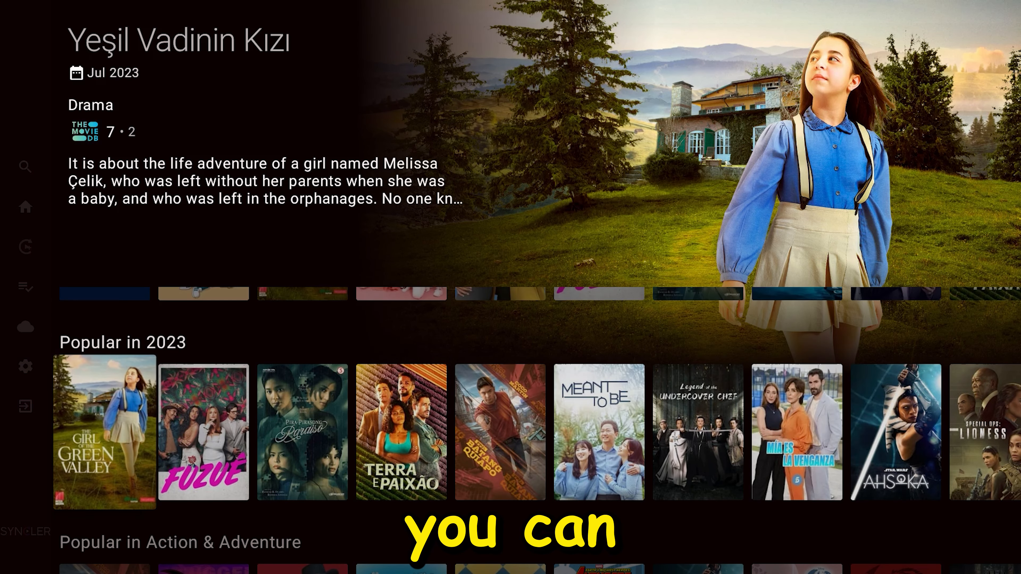